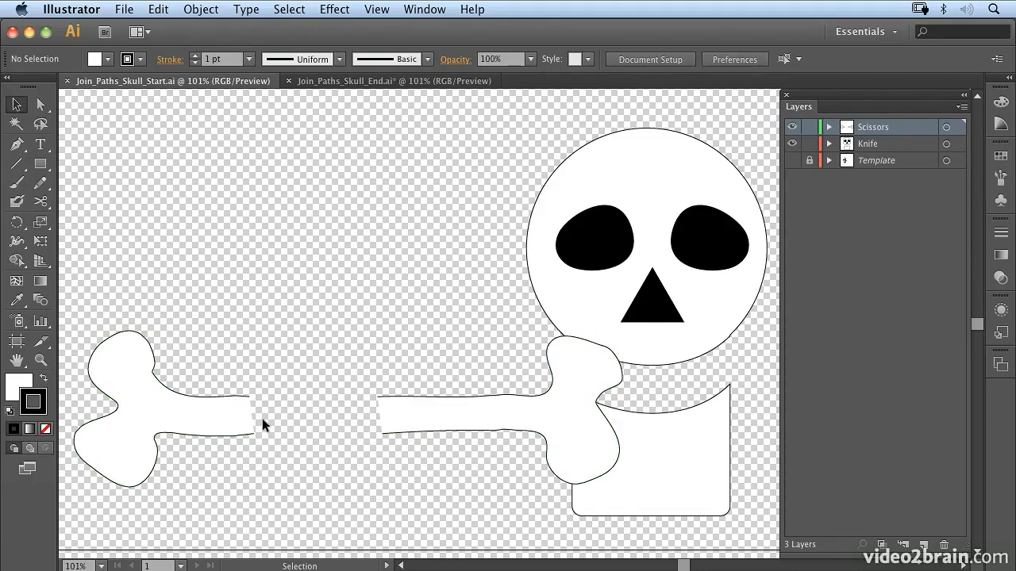
{"action": "mouse_move", "coordinate": [254, 386]}
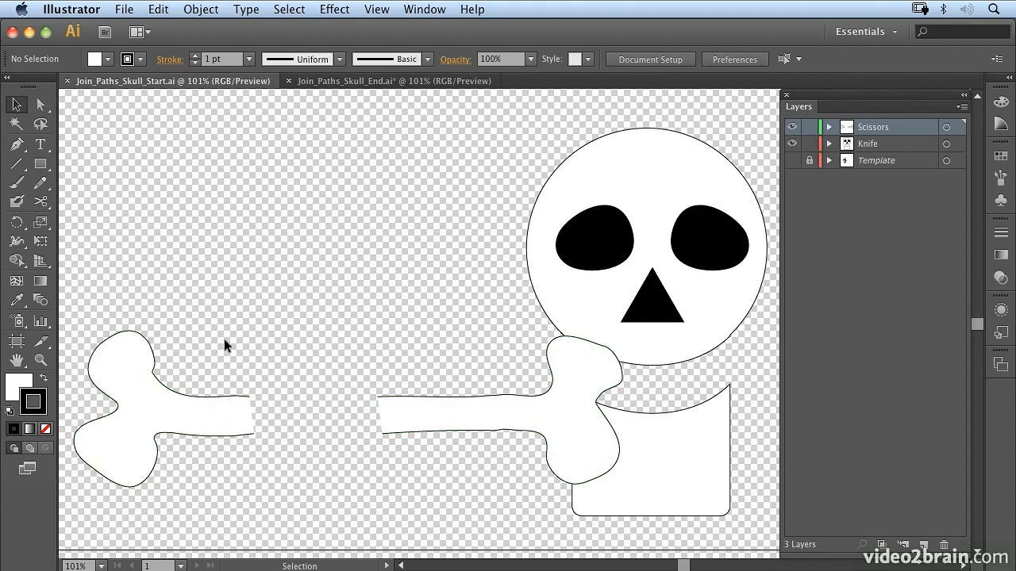
{"action": "mouse_move", "coordinate": [466, 436]}
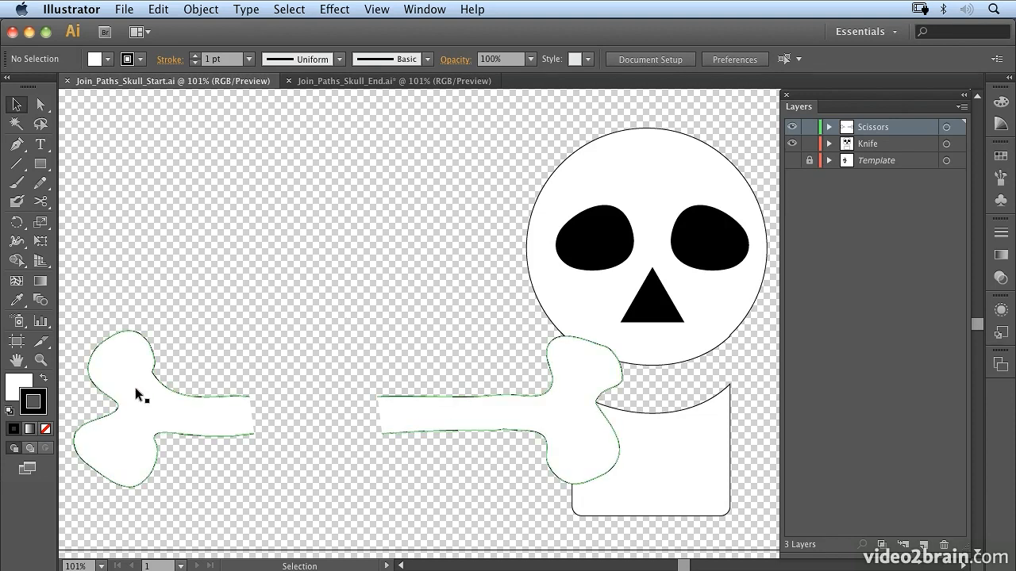
{"action": "mouse_move", "coordinate": [130, 413]}
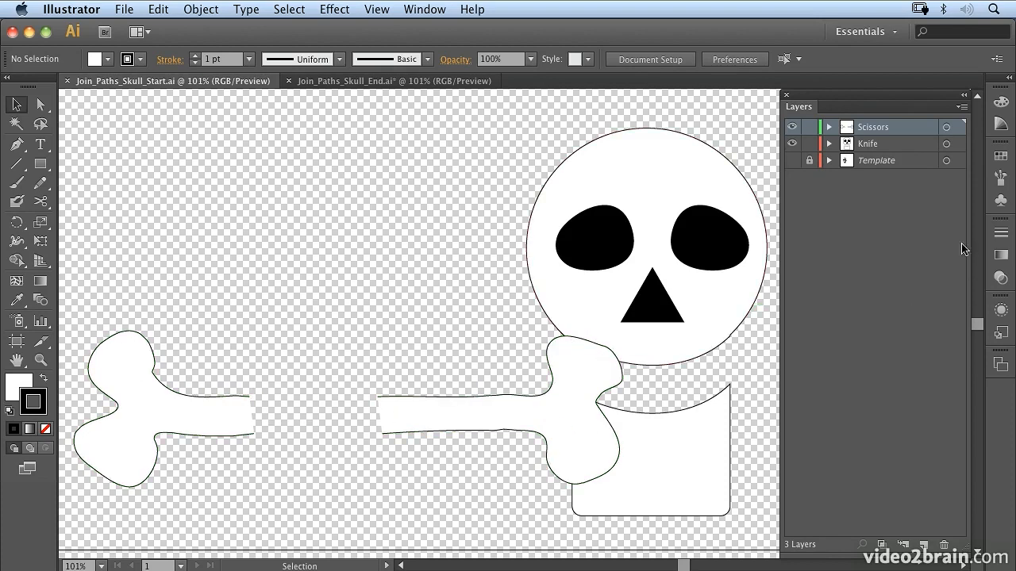
{"action": "mouse_move", "coordinate": [920, 275]}
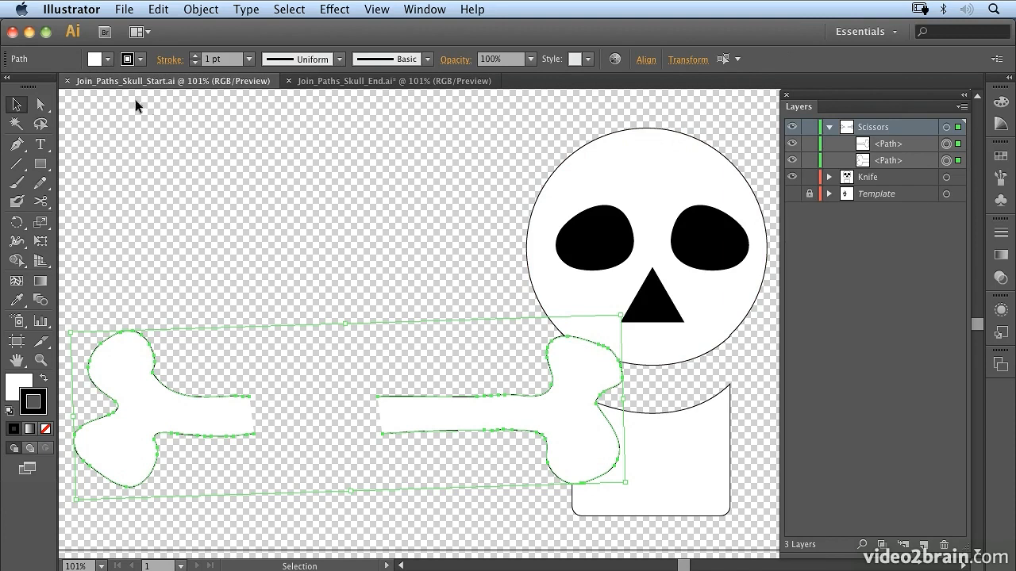
{"action": "mouse_move", "coordinate": [181, 95]}
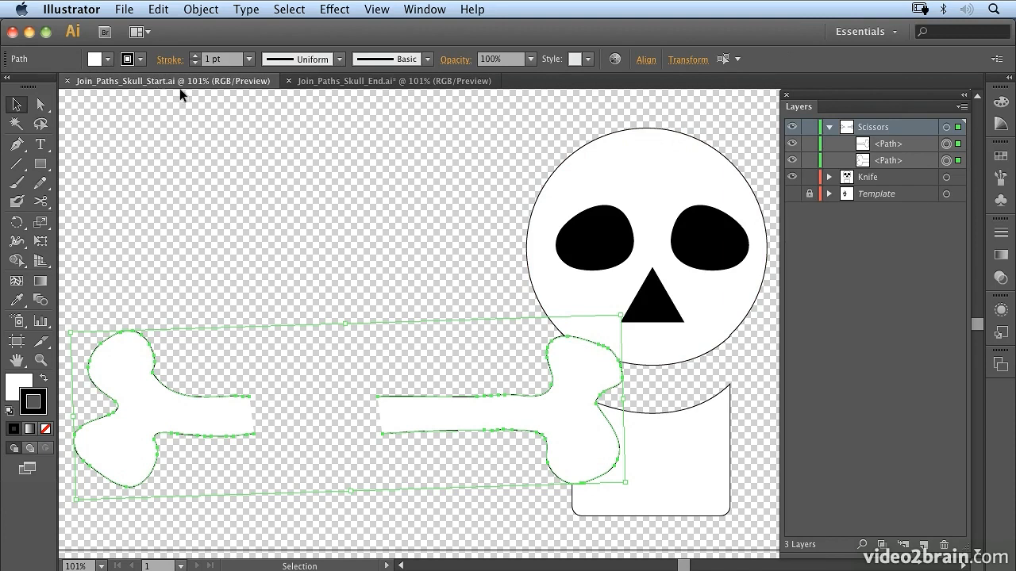
{"action": "mouse_move", "coordinate": [454, 238]}
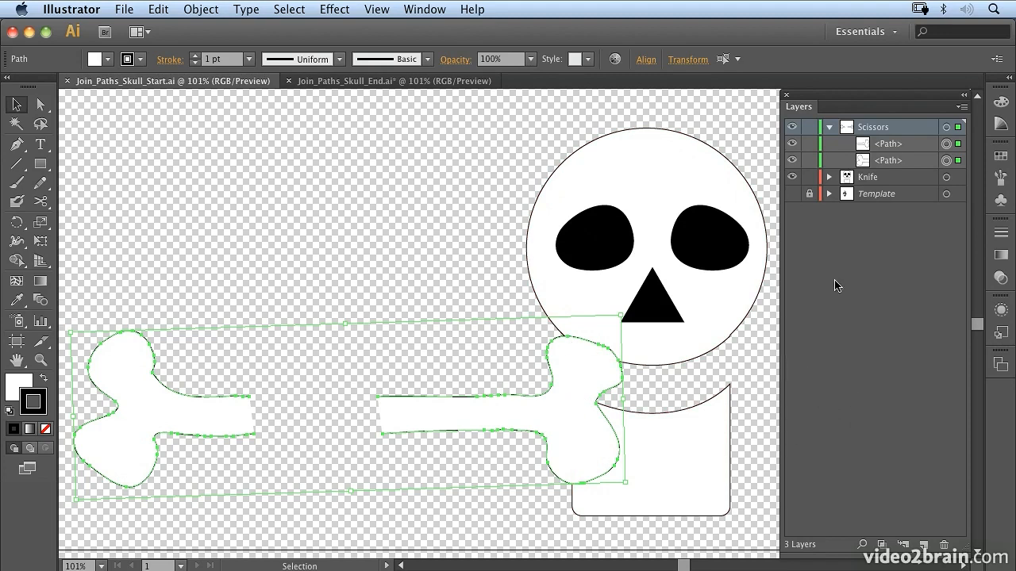
{"action": "mouse_move", "coordinate": [346, 388]}
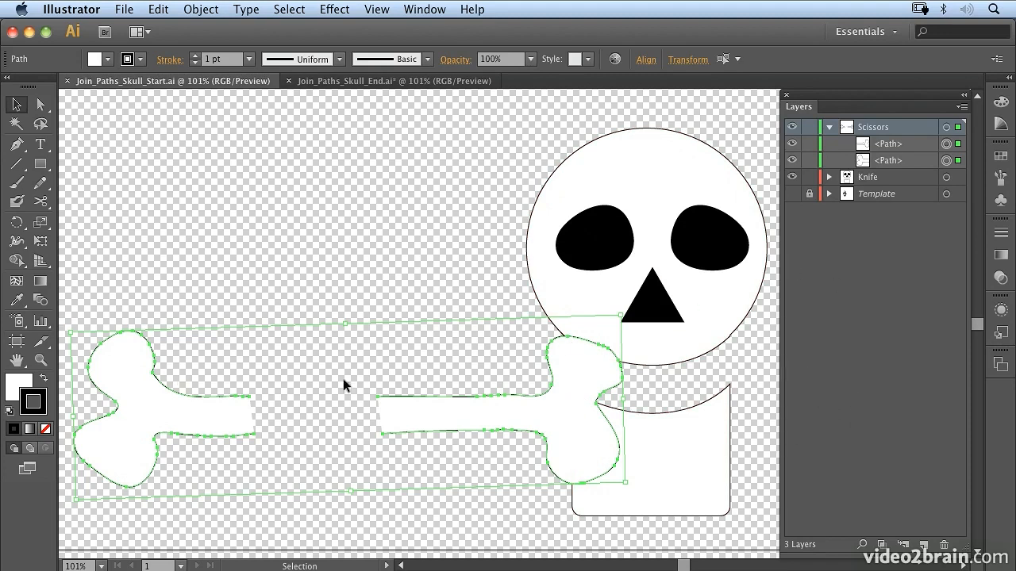
{"action": "mouse_move", "coordinate": [279, 398]}
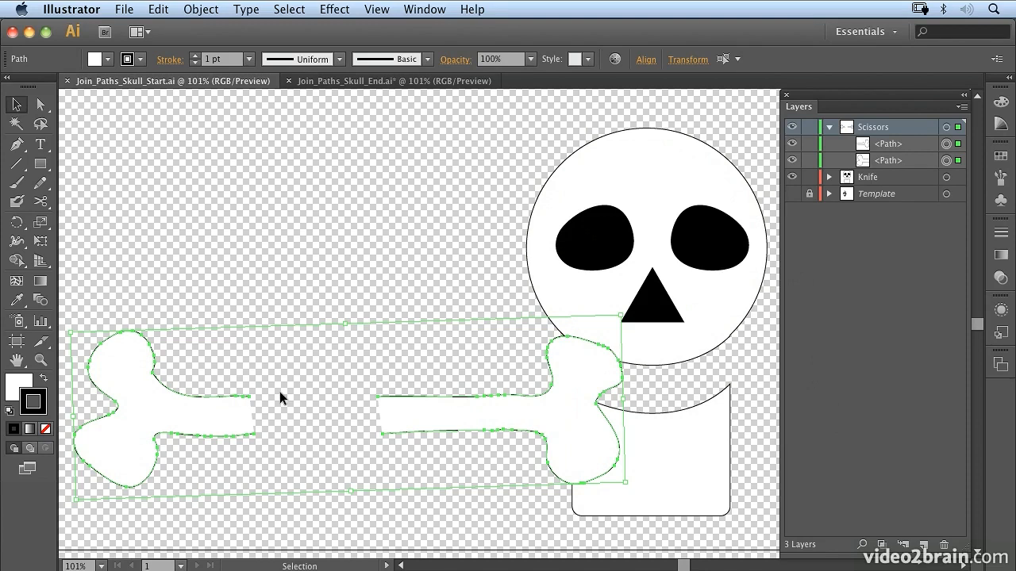
{"action": "mouse_move", "coordinate": [375, 462]}
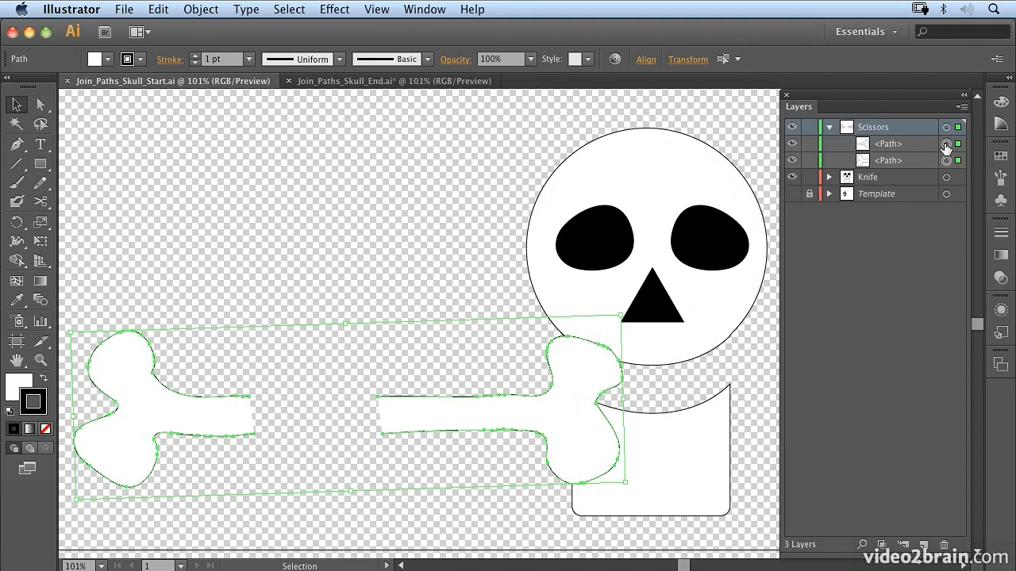
Target-select only the right bone path in Layers and switch to the Direct Selection Tool.
{"action": "left_click", "coordinate": [946, 160]}
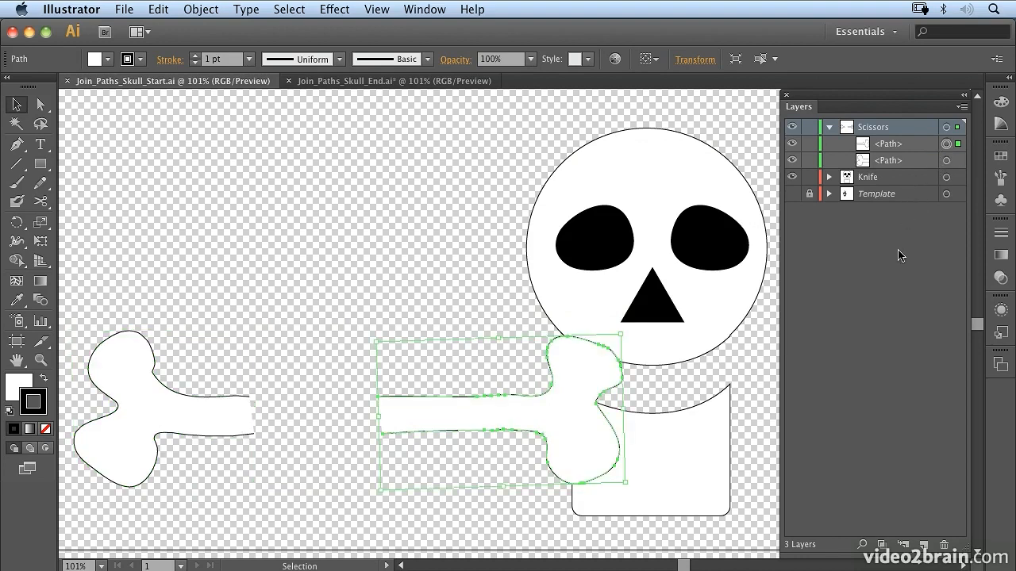
{"action": "left_click", "coordinate": [555, 230]}
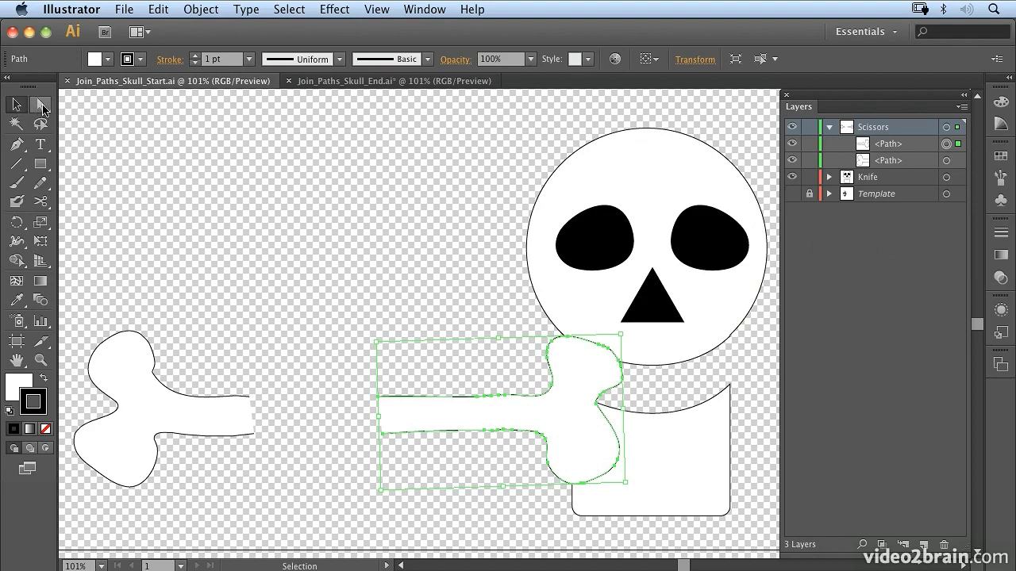
Pick an open endpoint of the right bone and switch the artwork to View > Outline.
{"action": "left_click", "coordinate": [41, 105]}
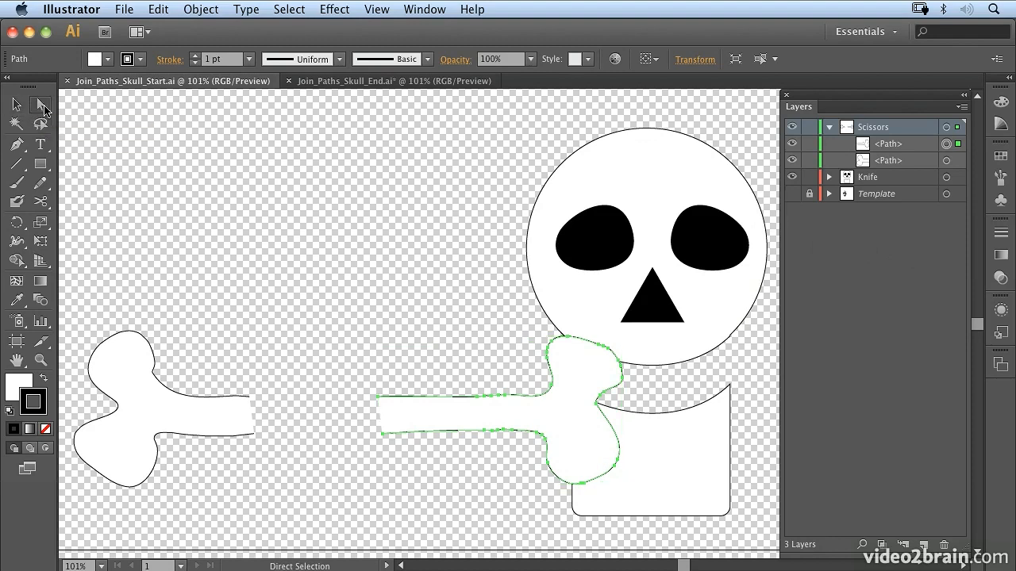
{"action": "left_click", "coordinate": [41, 104]}
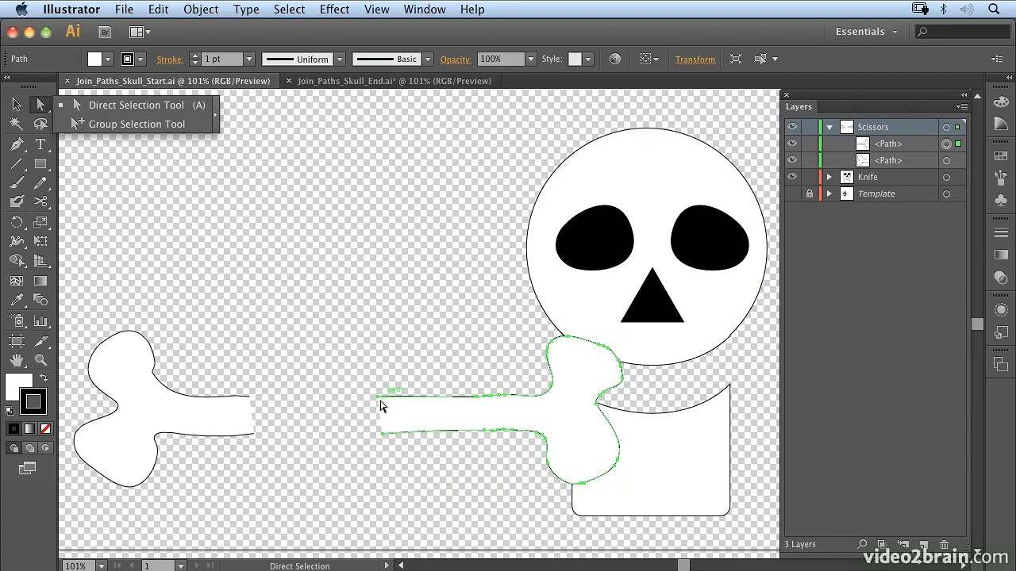
{"action": "mouse_move", "coordinate": [381, 405]}
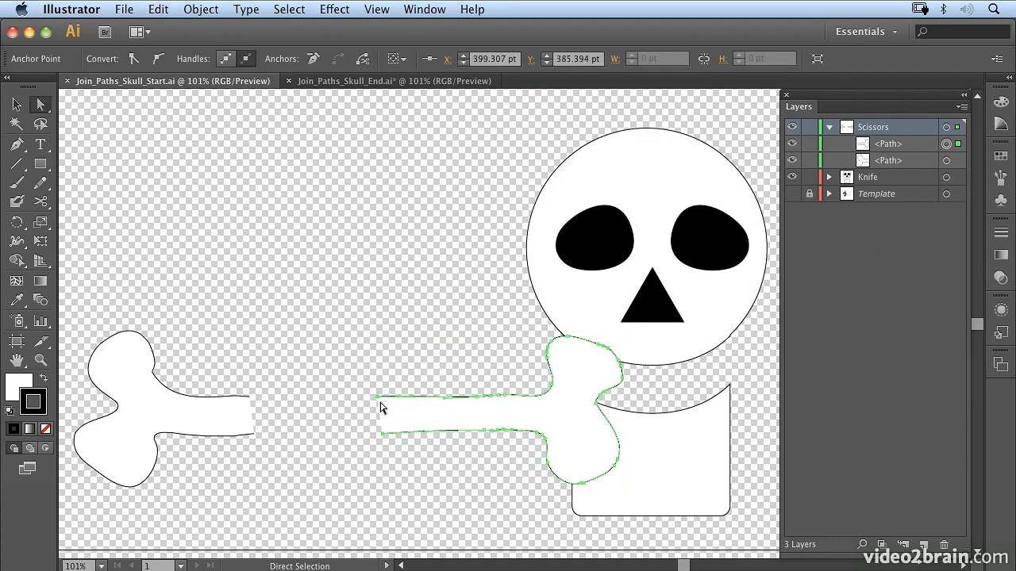
{"action": "left_click", "coordinate": [376, 9]}
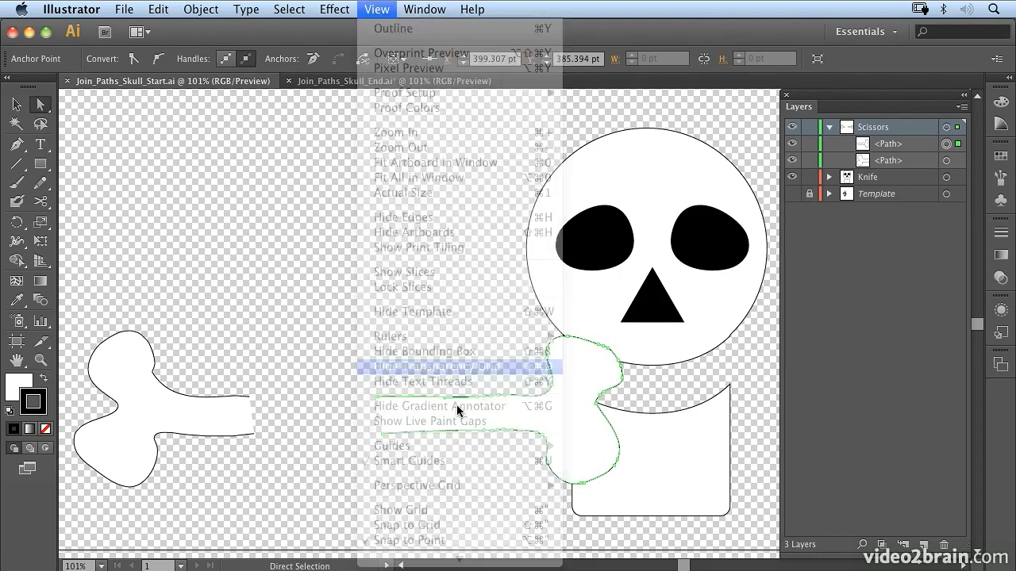
{"action": "left_click", "coordinate": [444, 366]}
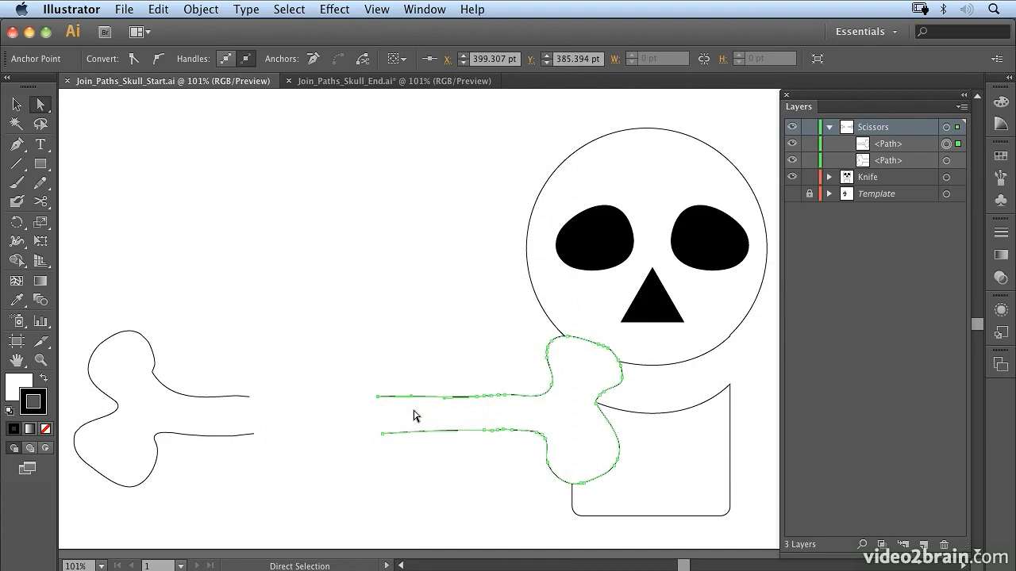
{"action": "mouse_move", "coordinate": [379, 400]}
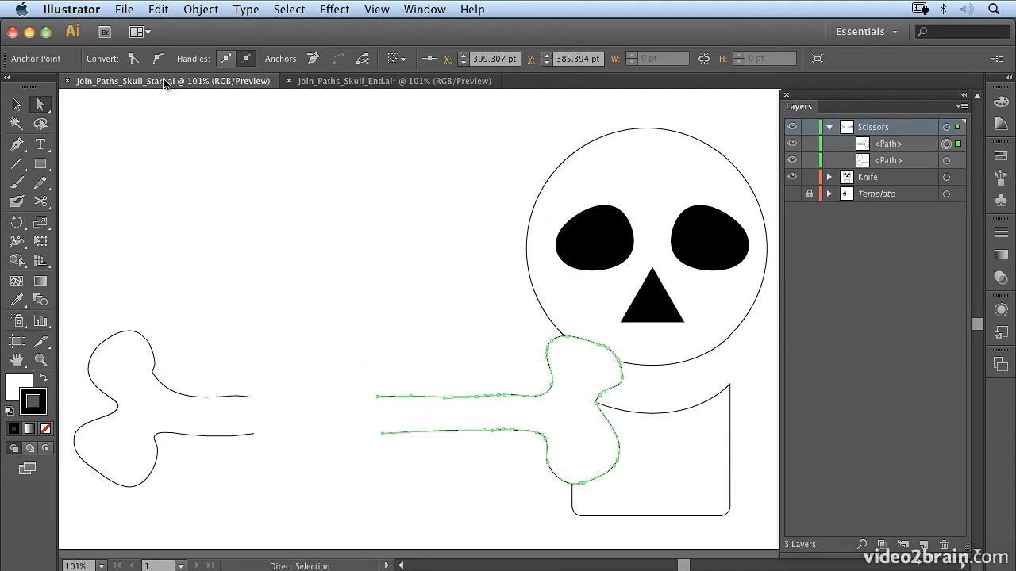
In Preferences > Selection & Anchor Display, choose the middle anchor and handle styles and confirm with OK.
{"action": "left_click", "coordinate": [70, 9]}
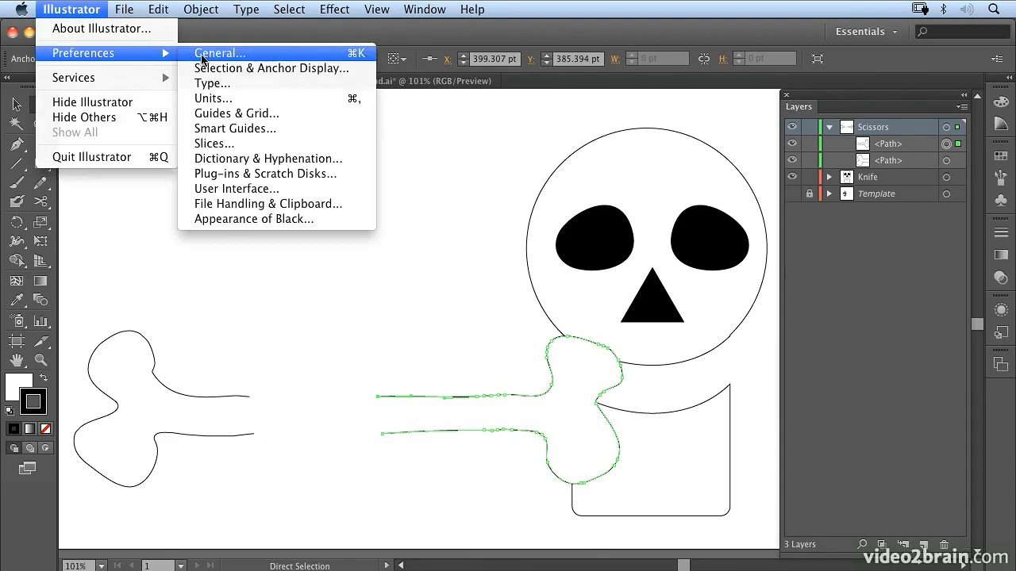
{"action": "left_click", "coordinate": [219, 54]}
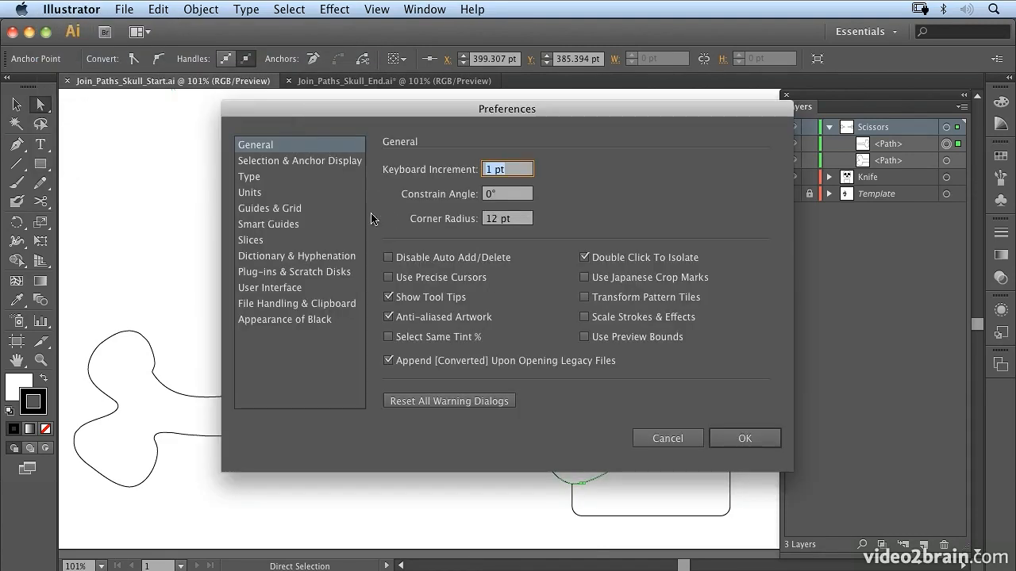
{"action": "left_click", "coordinate": [298, 160]}
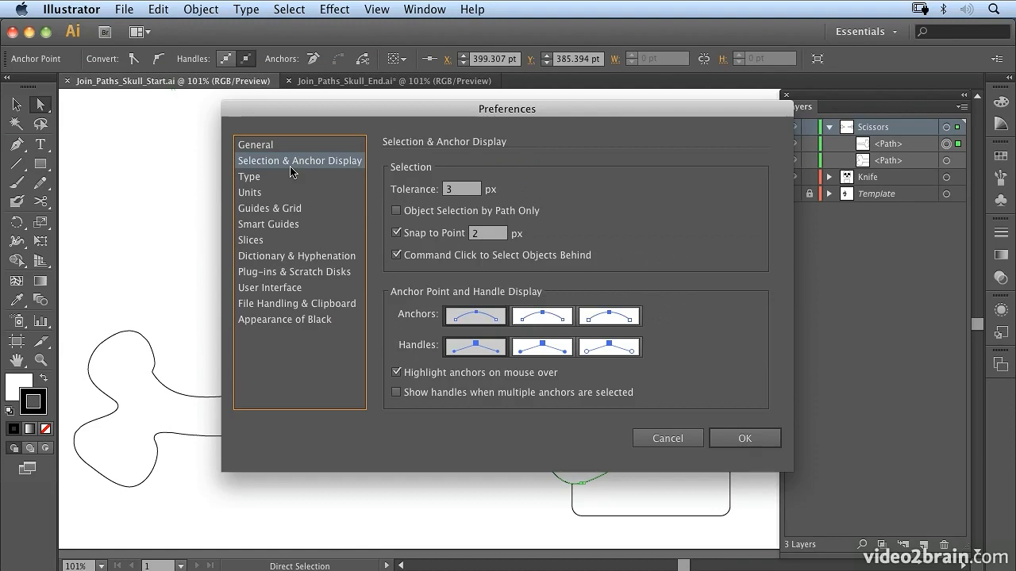
{"action": "left_click", "coordinate": [250, 192]}
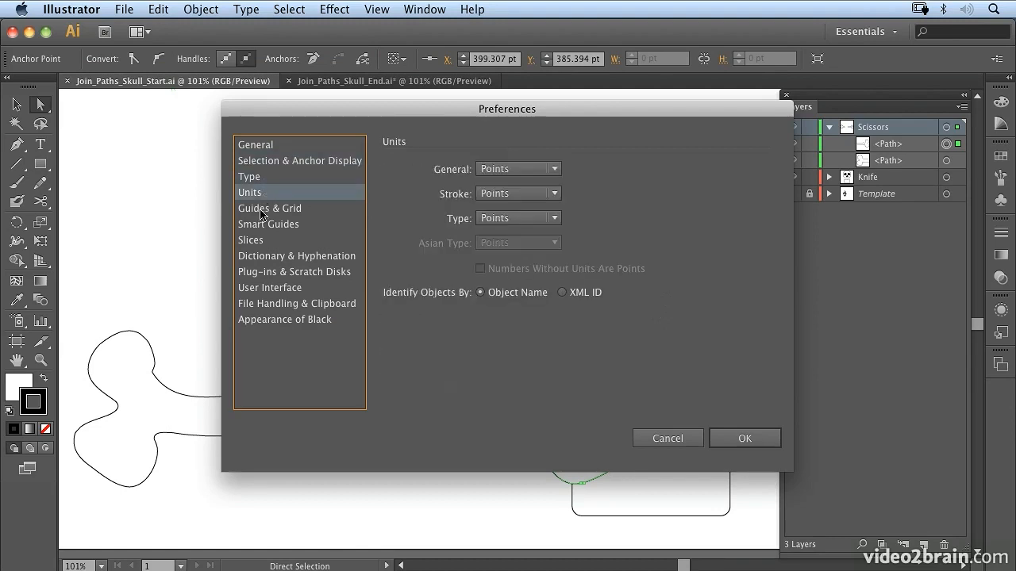
{"action": "left_click", "coordinate": [300, 160]}
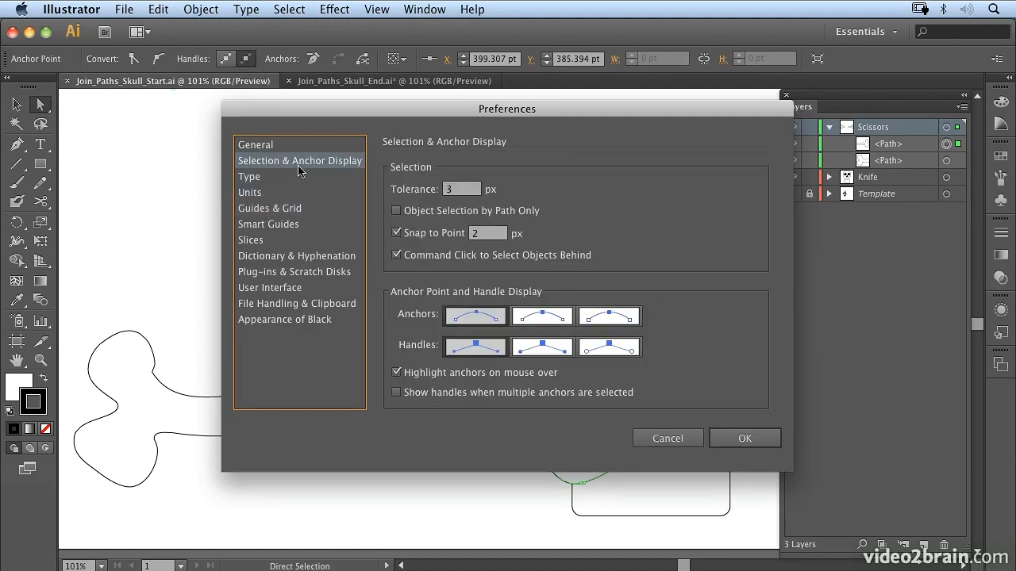
{"action": "mouse_move", "coordinate": [499, 410]}
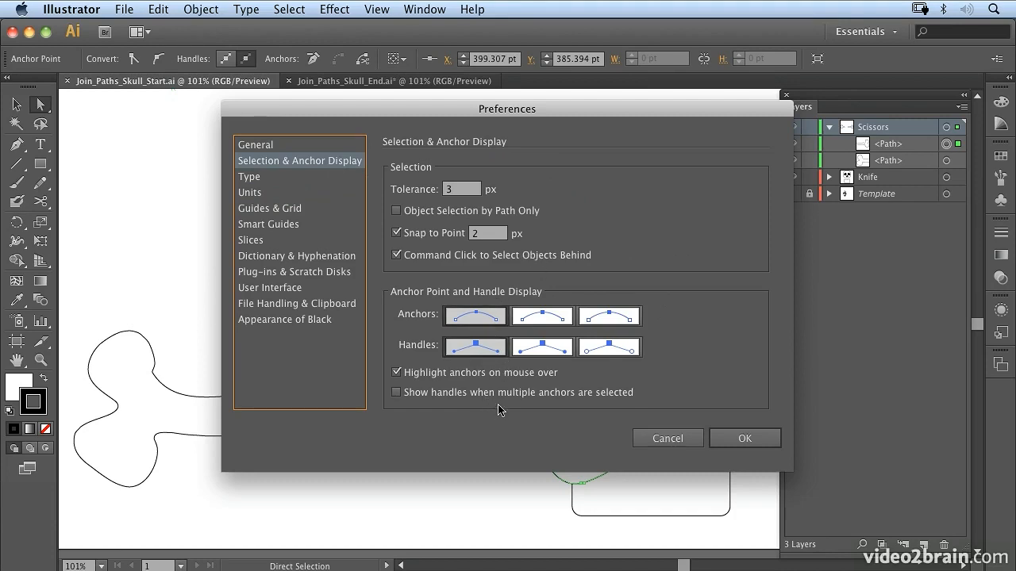
{"action": "mouse_move", "coordinate": [517, 386]}
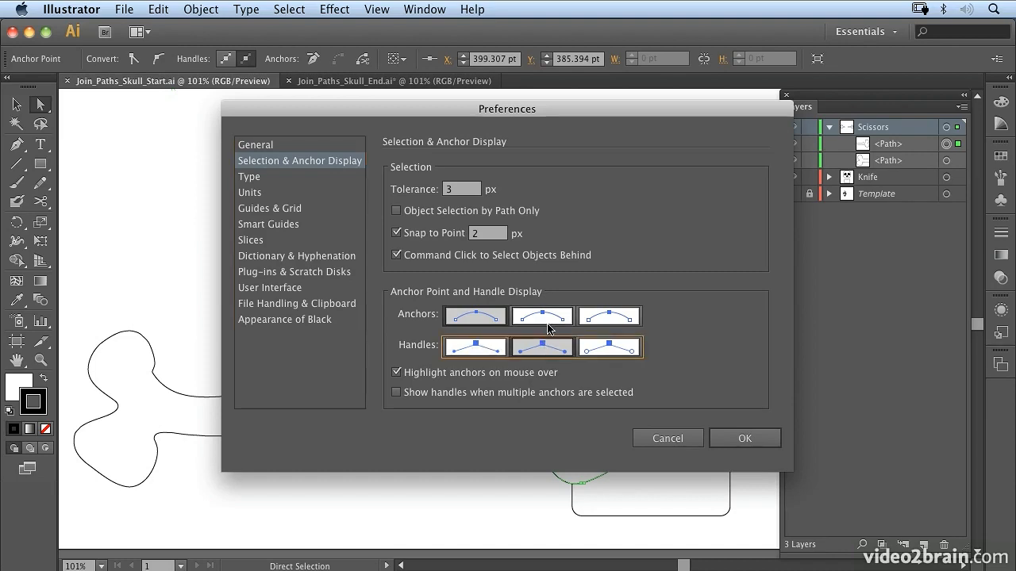
{"action": "mouse_move", "coordinate": [554, 334]}
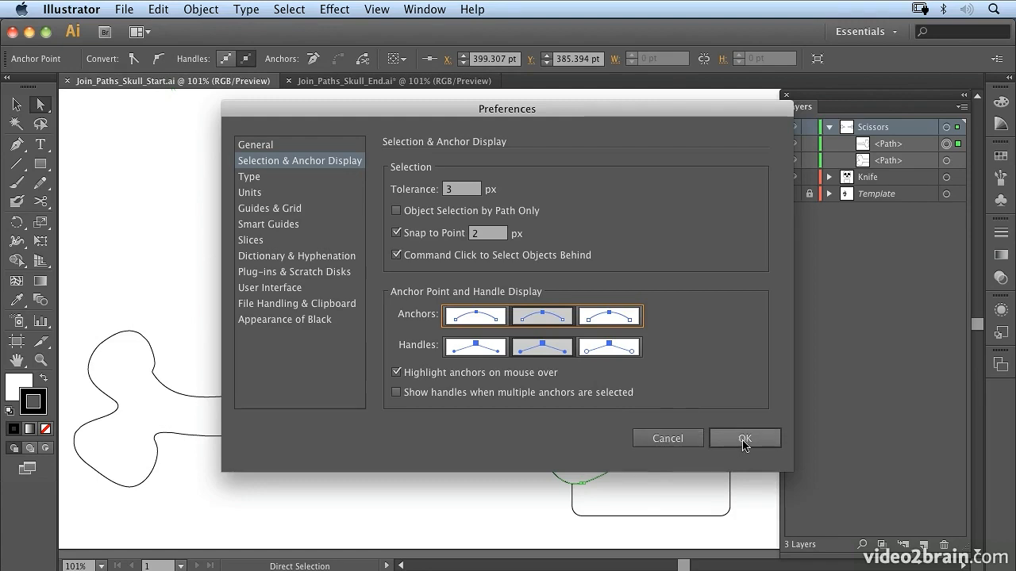
{"action": "left_click", "coordinate": [744, 438]}
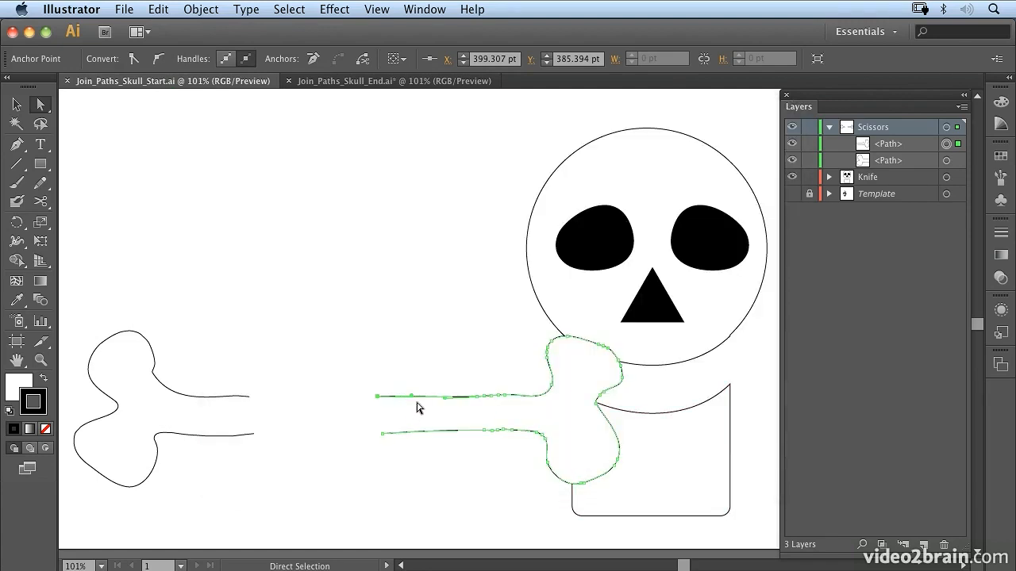
{"action": "mouse_move", "coordinate": [376, 397]}
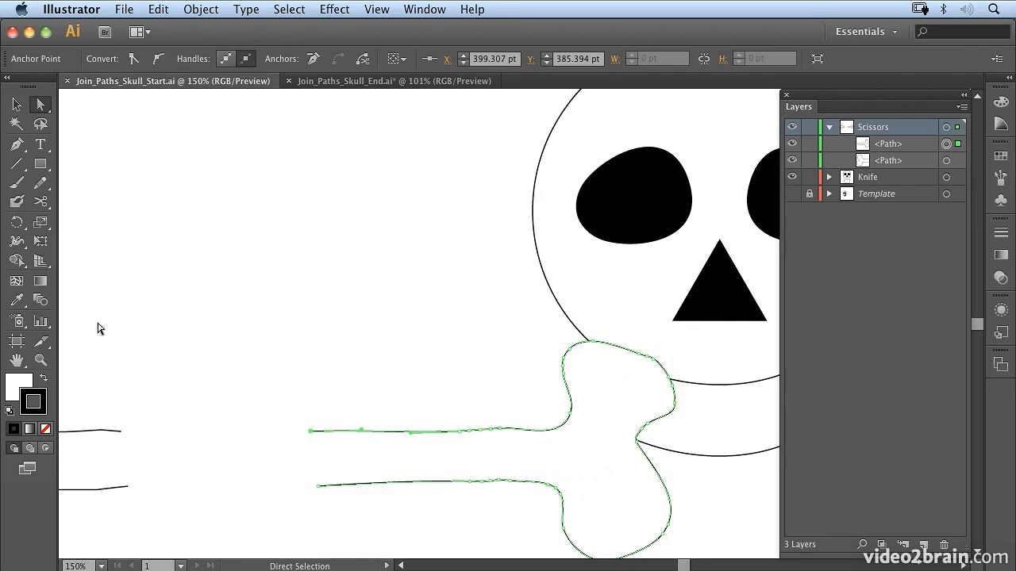
{"action": "mouse_move", "coordinate": [321, 495]}
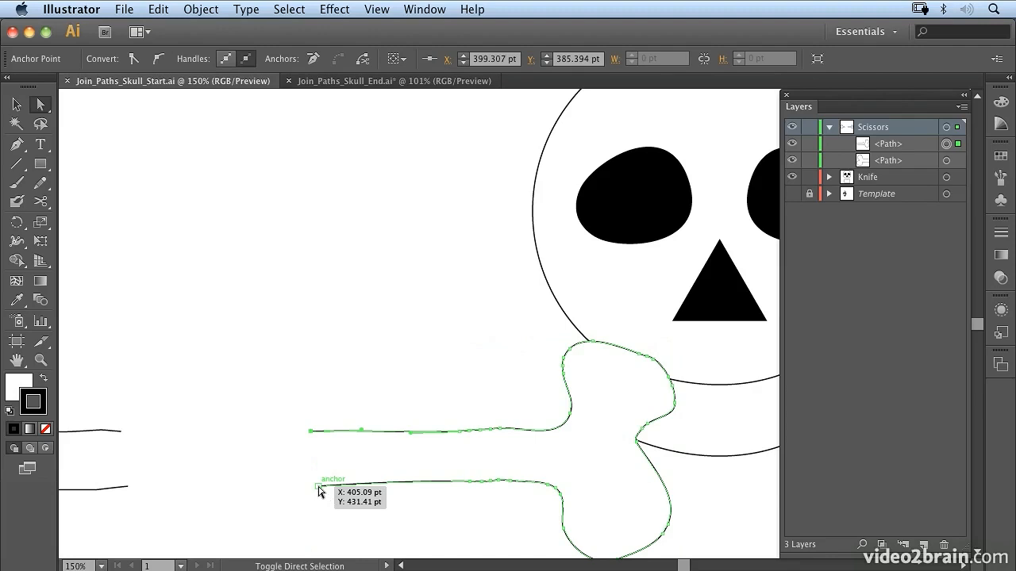
Run Object > Path > Join on the right bone piece's open path ends.
{"action": "left_click", "coordinate": [200, 9]}
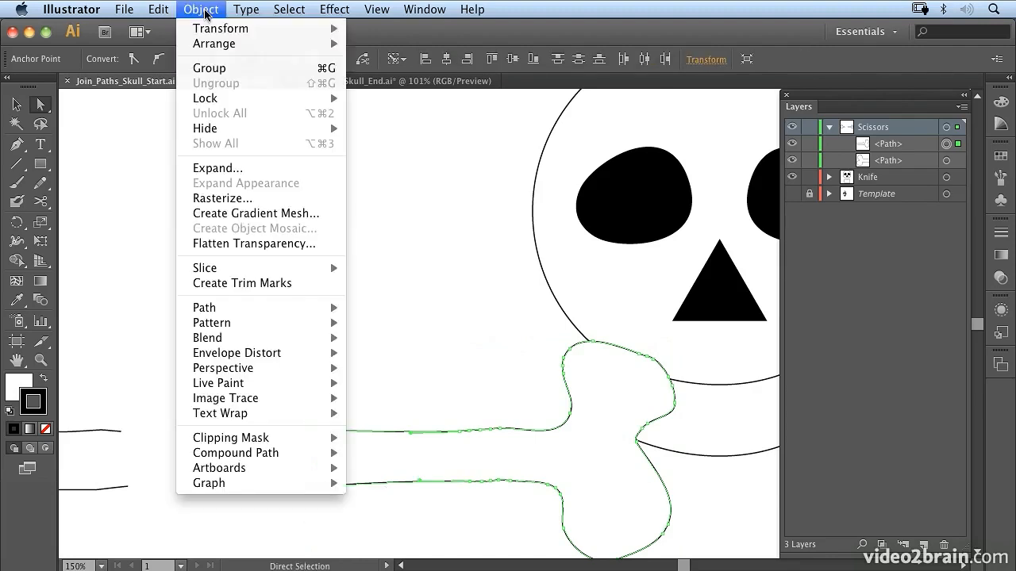
{"action": "mouse_move", "coordinate": [205, 308]}
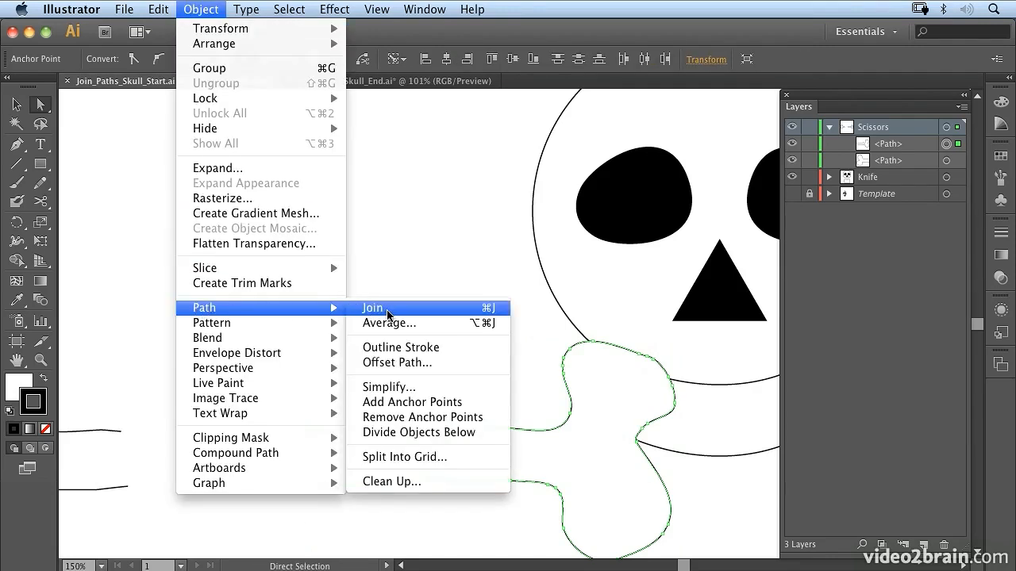
{"action": "left_click", "coordinate": [372, 307]}
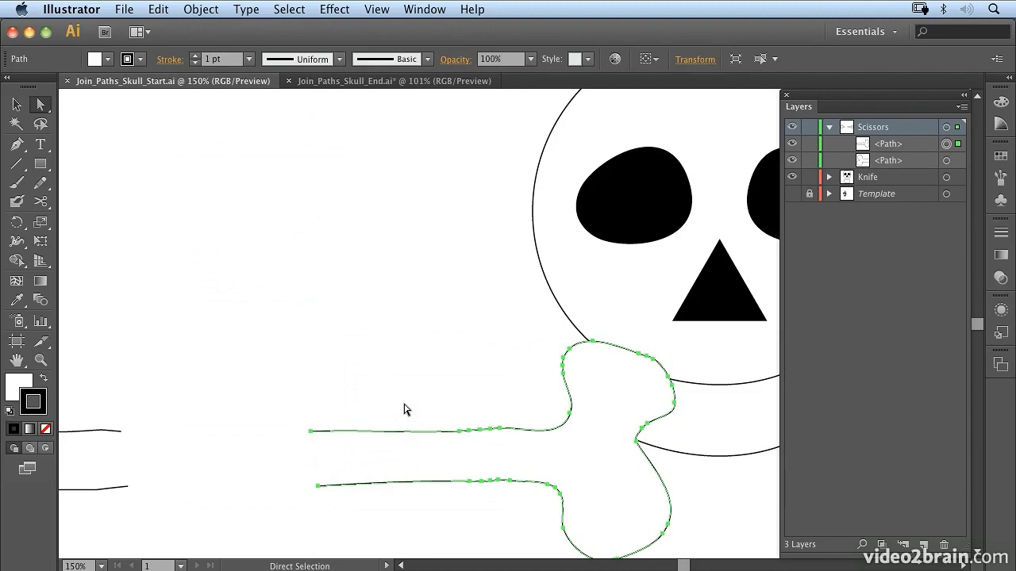
Deselect, select both bone pieces and join their upper edges into one path.
{"action": "left_click", "coordinate": [177, 386]}
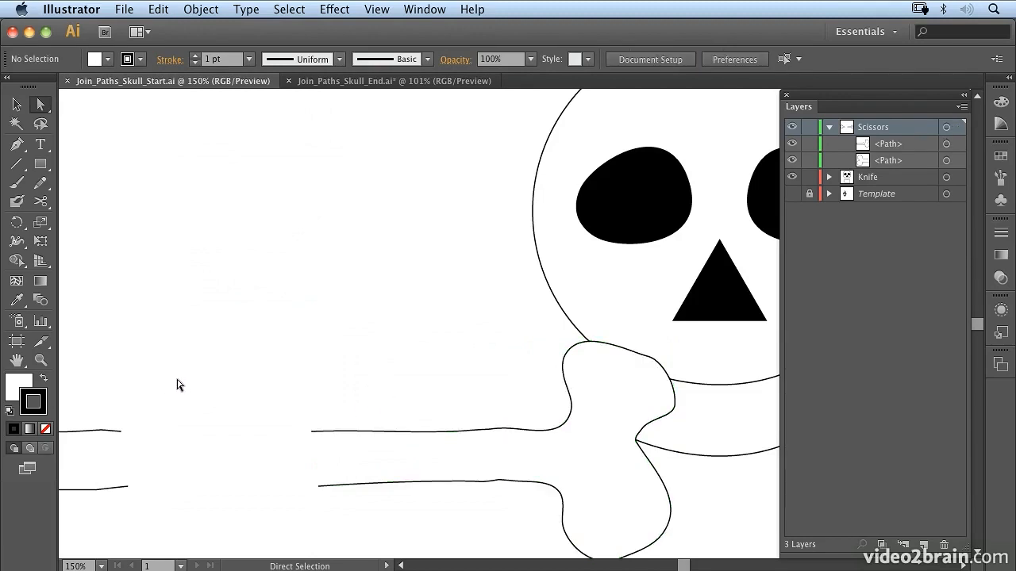
{"action": "mouse_move", "coordinate": [66, 416]}
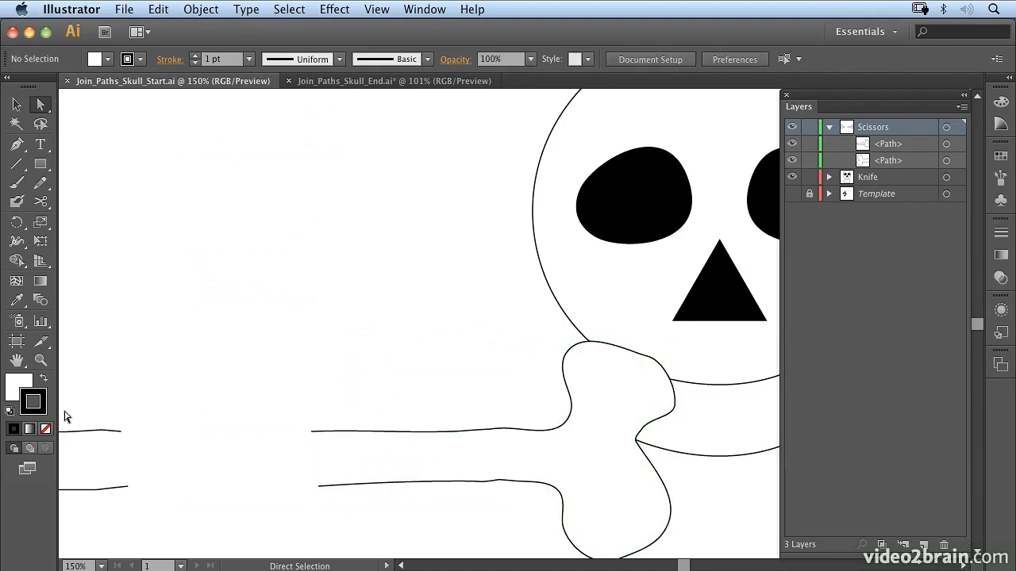
{"action": "mouse_move", "coordinate": [118, 431]}
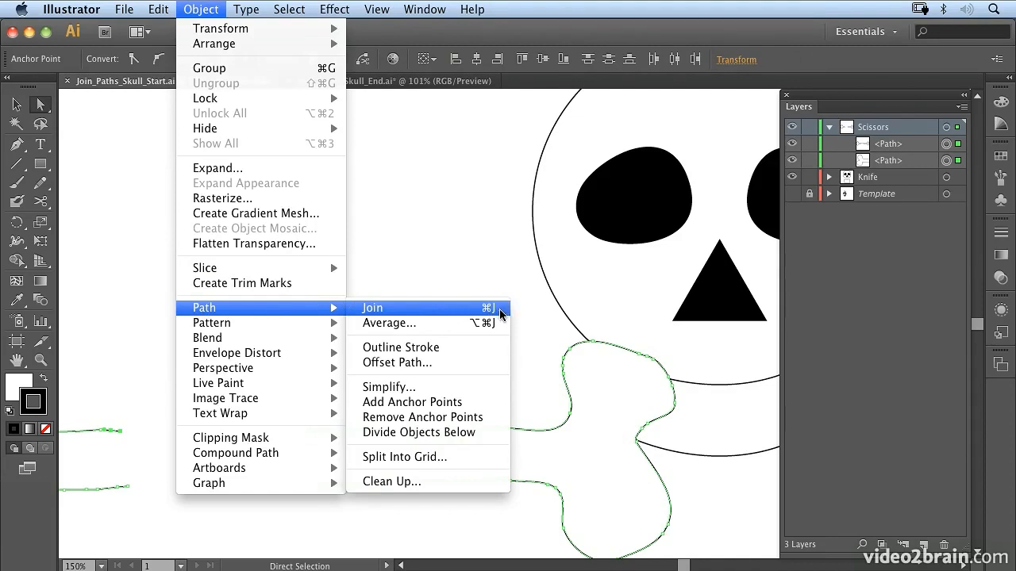
{"action": "left_click", "coordinate": [372, 308]}
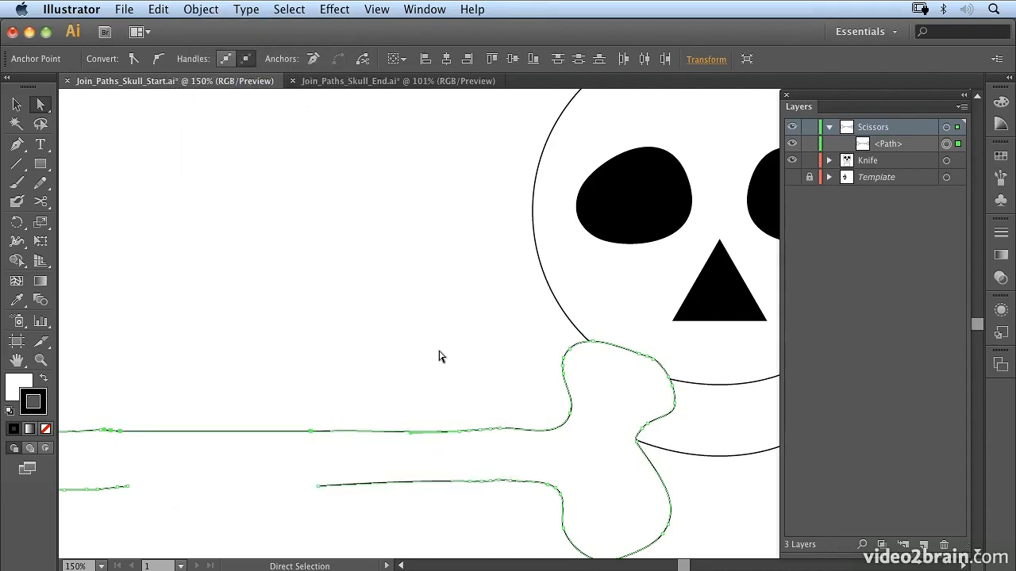
{"action": "mouse_move", "coordinate": [197, 511]}
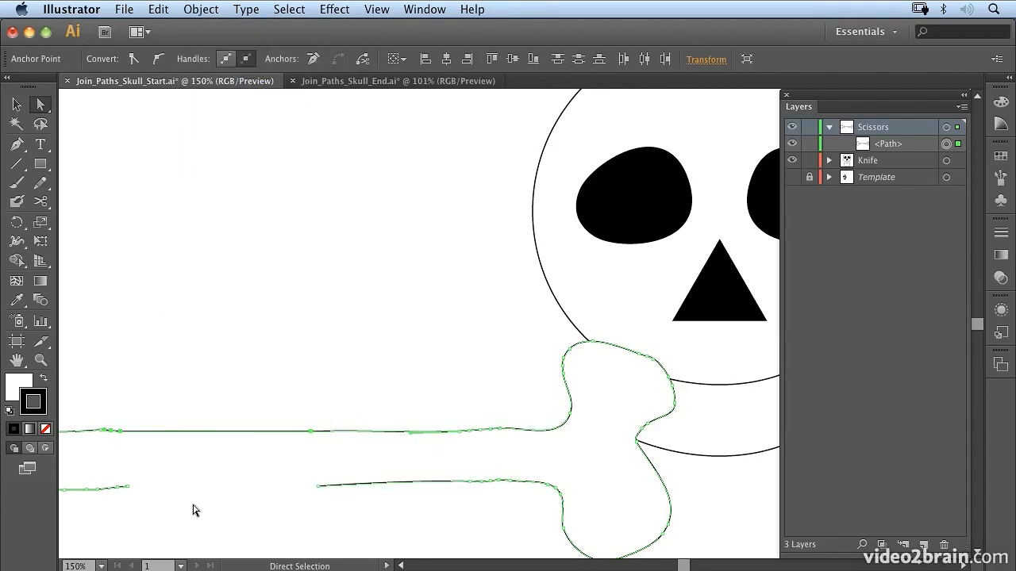
{"action": "mouse_move", "coordinate": [346, 435]}
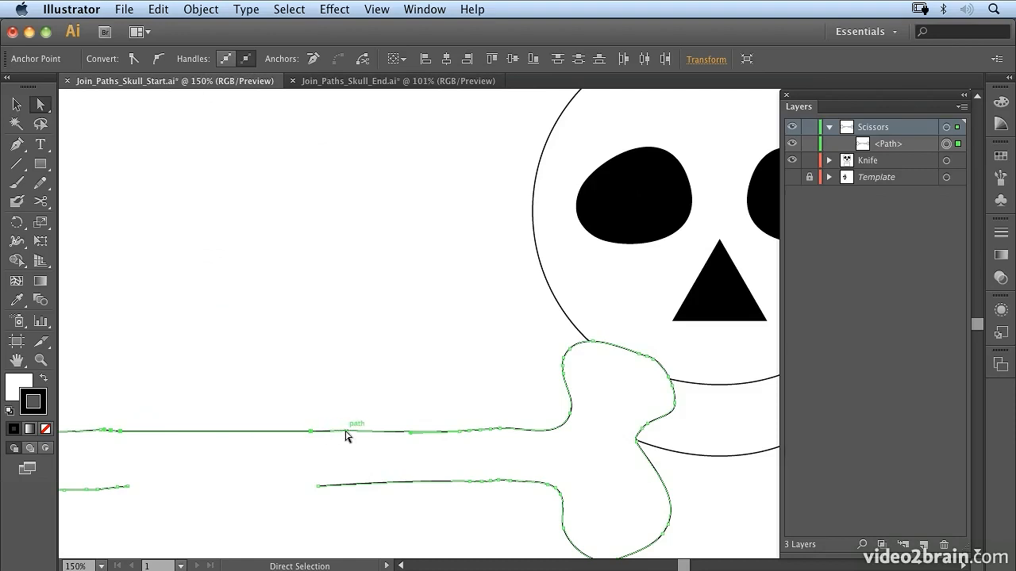
{"action": "mouse_move", "coordinate": [207, 464]}
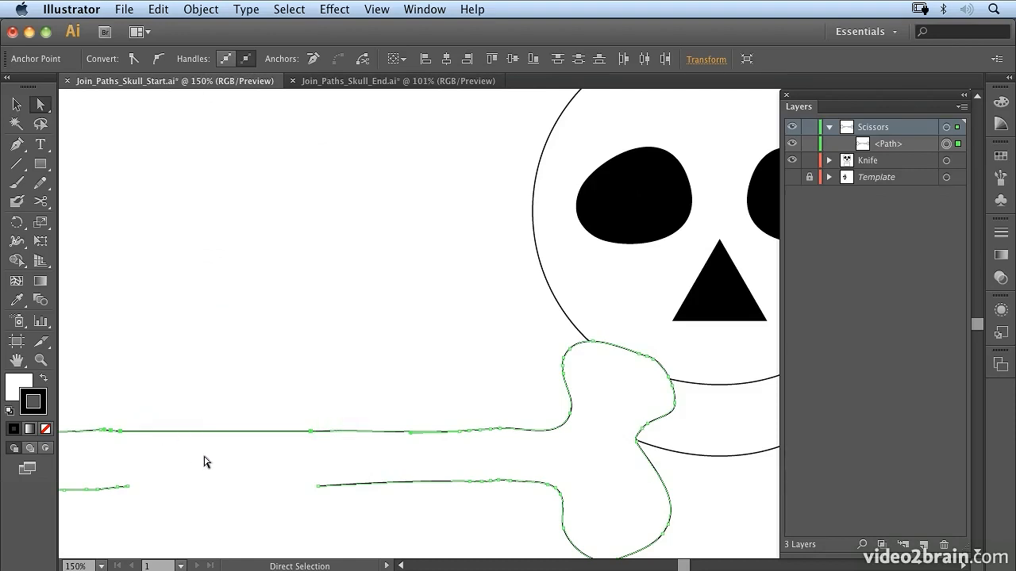
{"action": "mouse_move", "coordinate": [117, 514]}
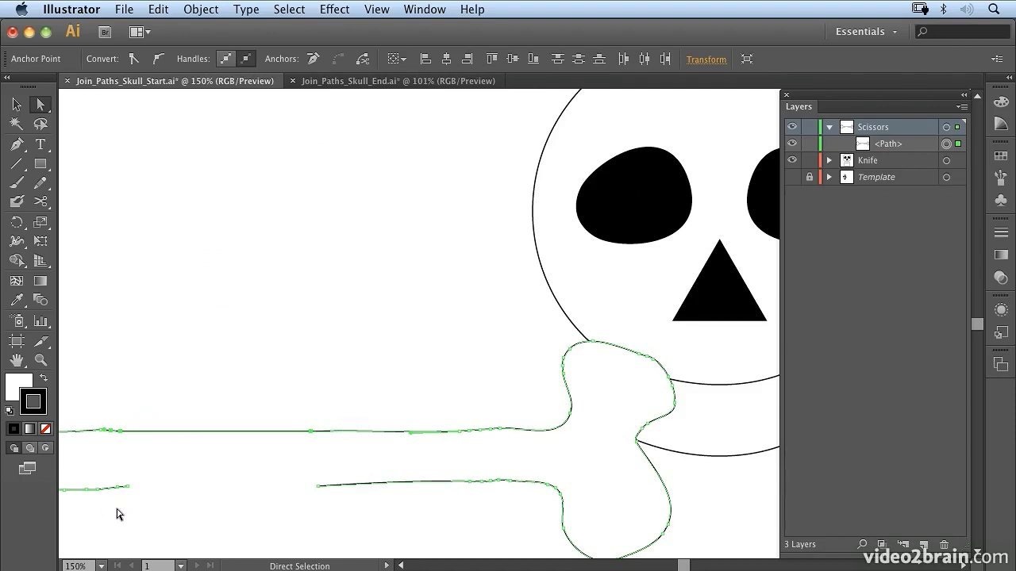
Select the joined bone path and turn on View > Show Transparency Grid.
{"action": "left_click_drag", "start_coordinate": [118, 515], "coordinate": [156, 492]}
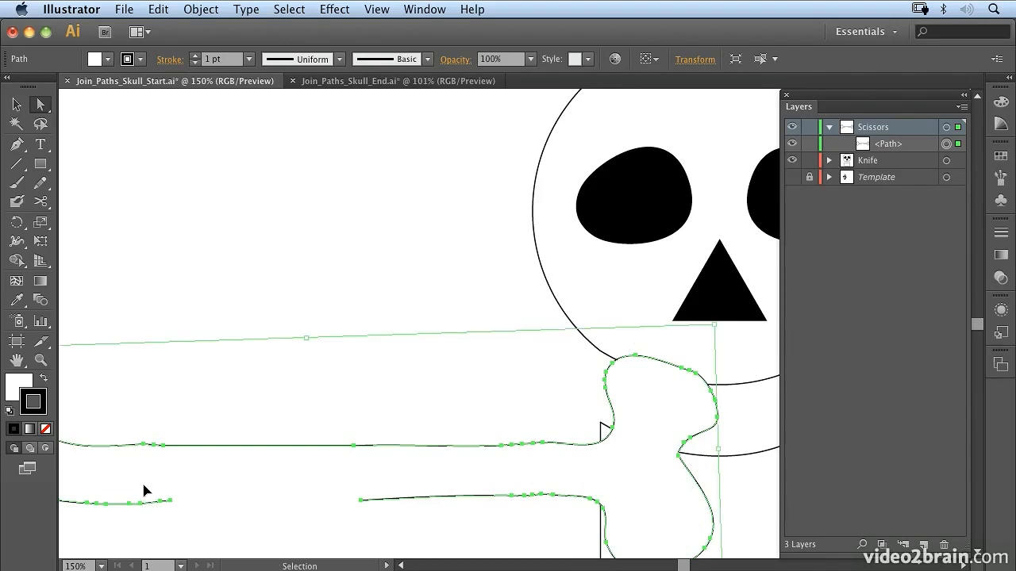
{"action": "mouse_move", "coordinate": [150, 497]}
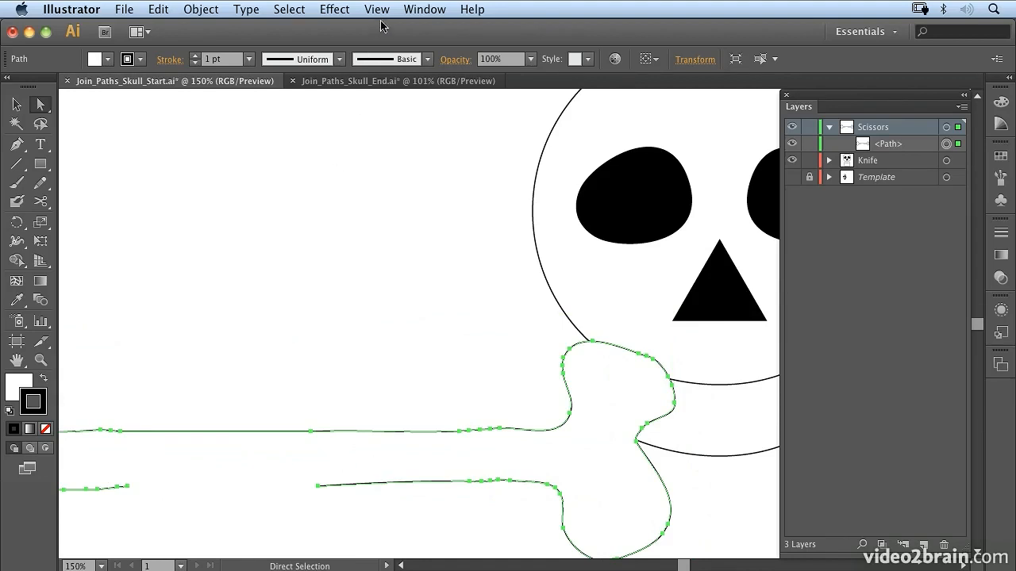
{"action": "left_click", "coordinate": [376, 10]}
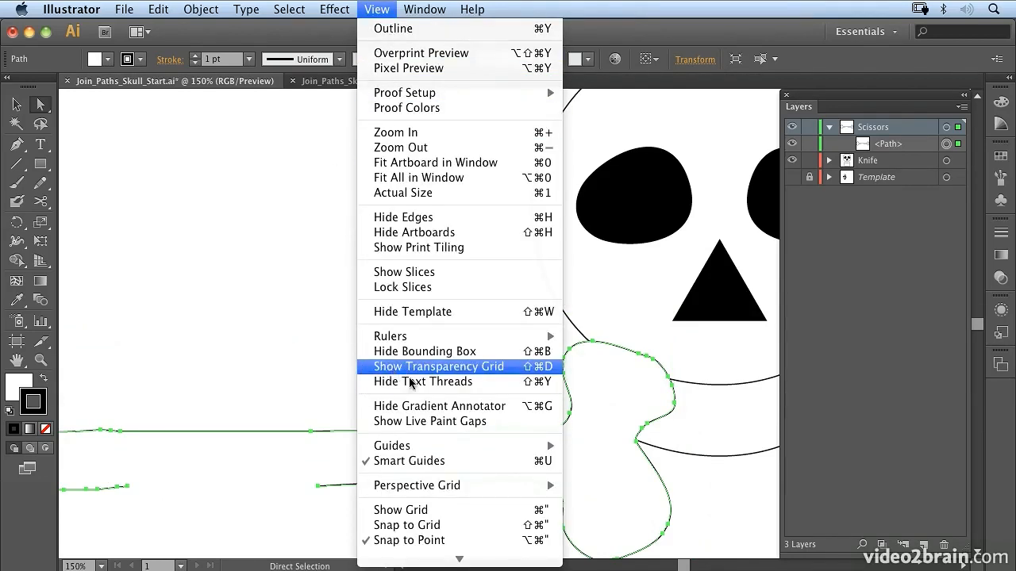
{"action": "left_click", "coordinate": [438, 367]}
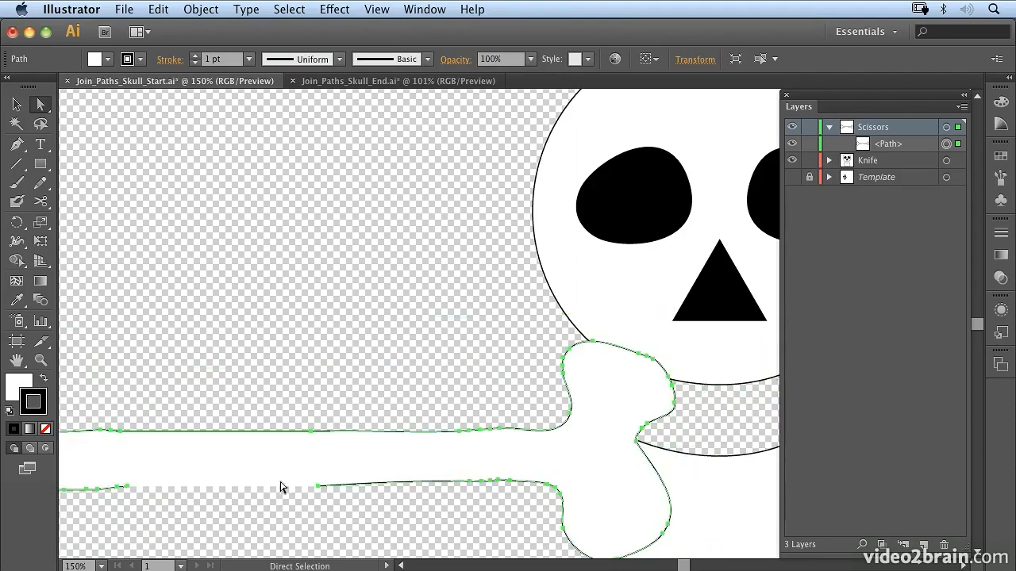
Clear the selection, then marquee-select the end points around the lower edge's gap.
{"action": "left_click", "coordinate": [121, 517]}
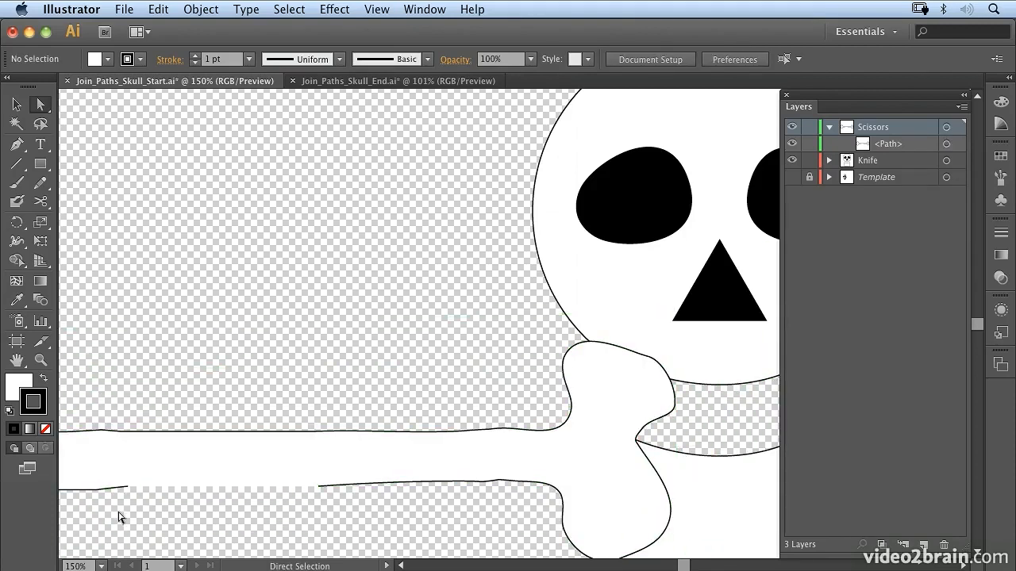
{"action": "left_click_drag", "start_coordinate": [120, 517], "coordinate": [166, 474]}
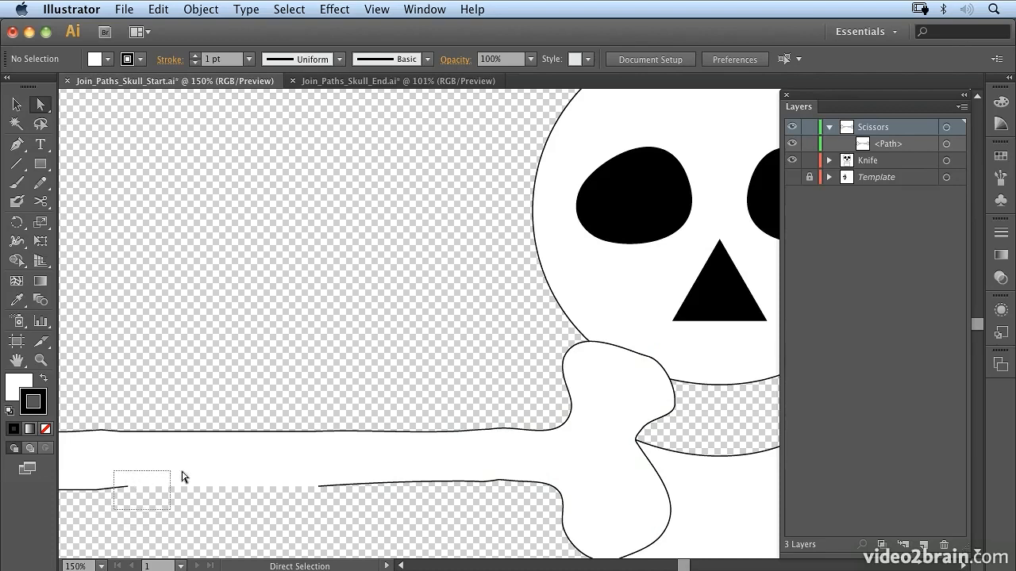